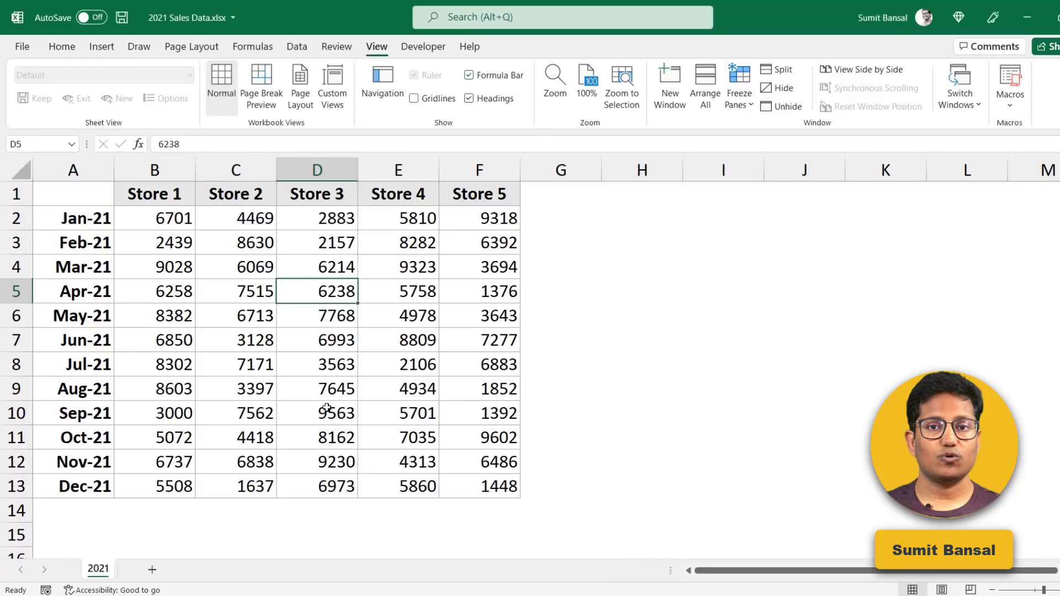
pyautogui.moveTo(332, 403)
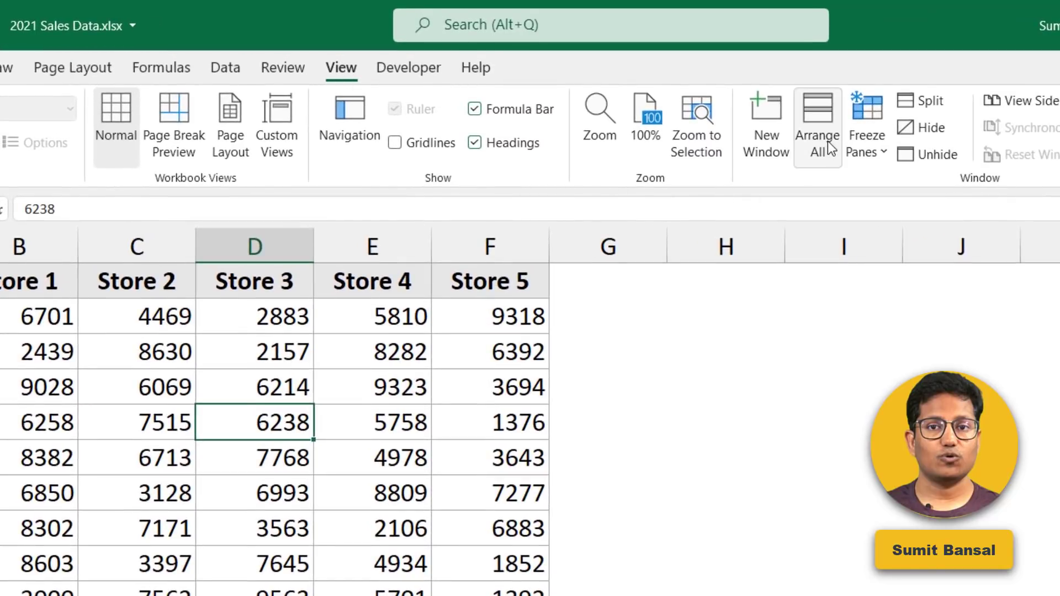
# Arrange the 2021 and 2020 sales workbook windows vertically with Arrange All.
pyautogui.click(817, 123)
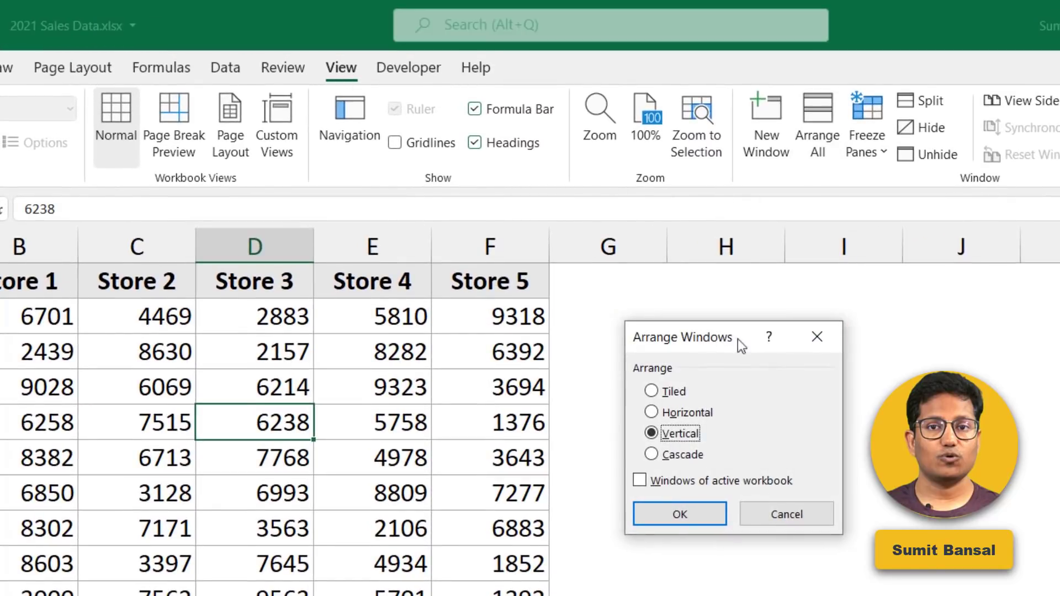
pyautogui.moveTo(733, 351)
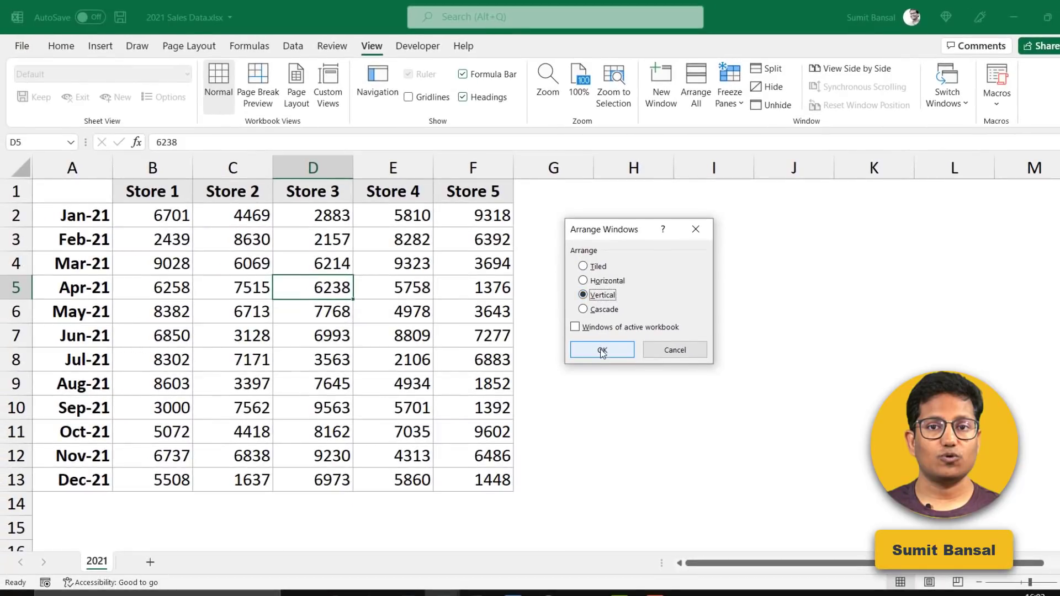
pyautogui.click(602, 349)
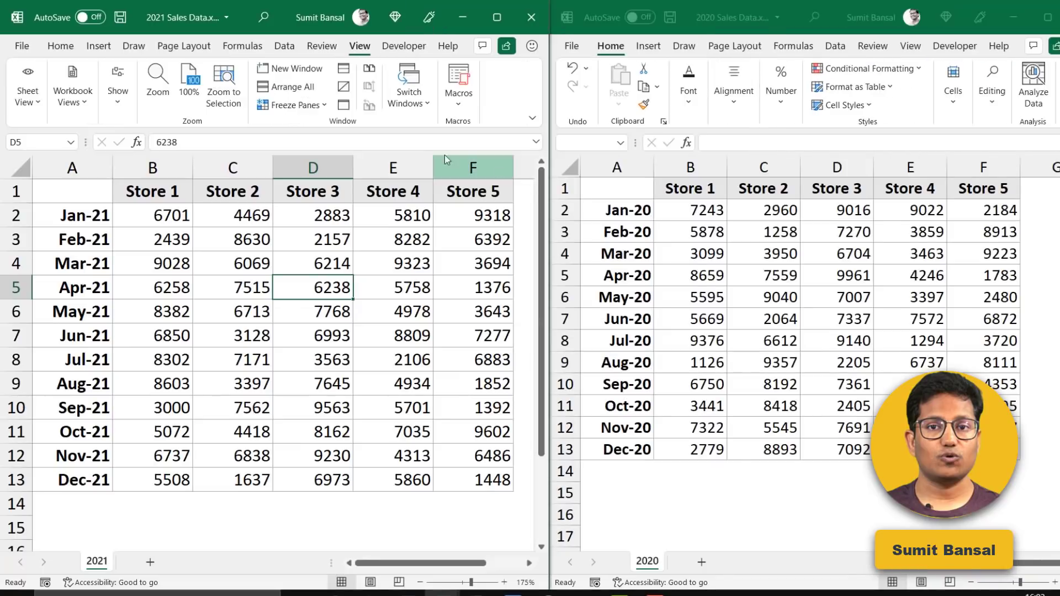